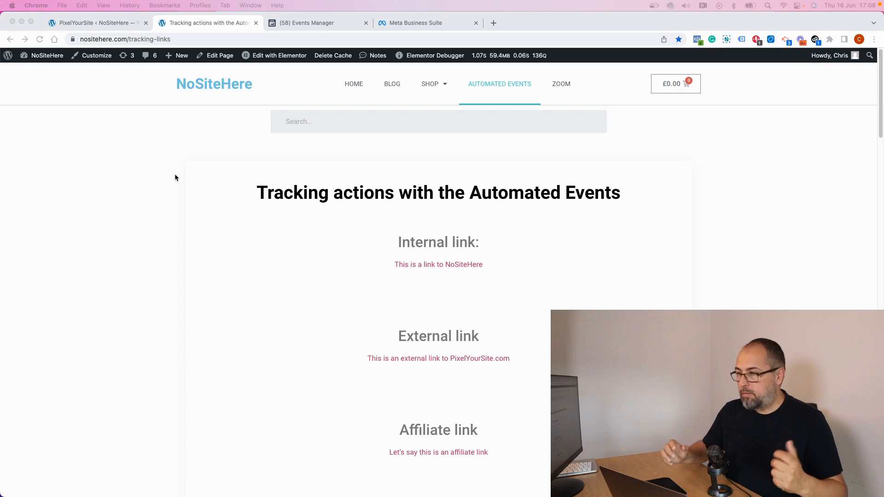
# Scroll the tracking-links page down until the contact form and its Send button are visible.
pyautogui.scroll(-3)
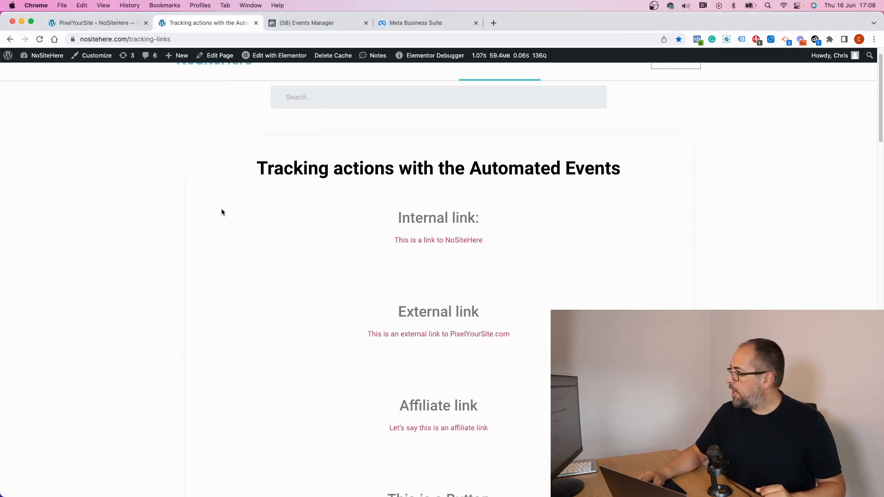
pyautogui.scroll(-3)
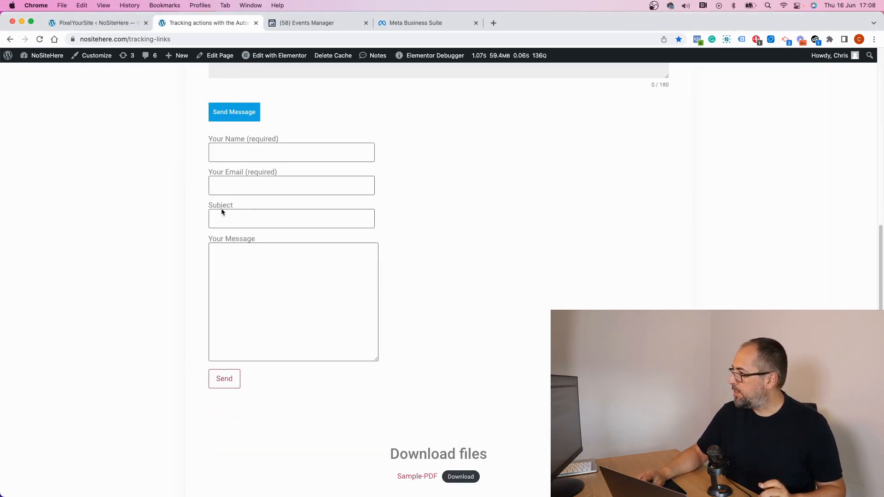
pyautogui.scroll(-3)
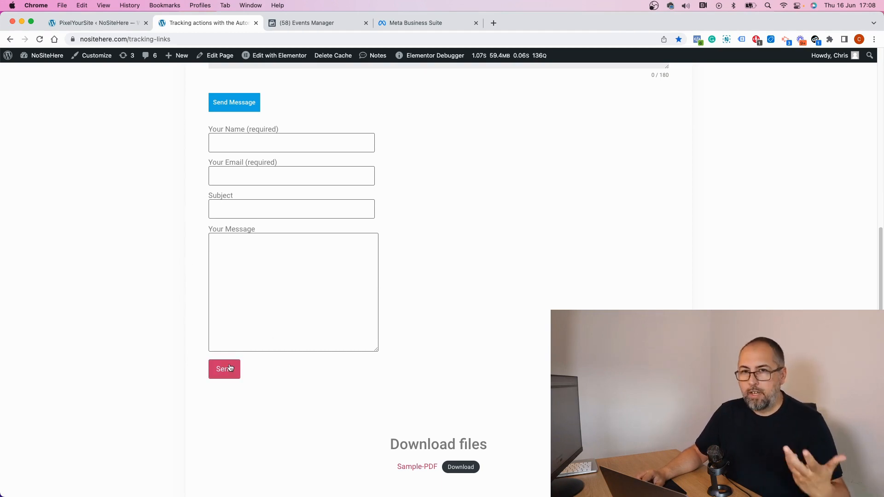
pyautogui.click(291, 142)
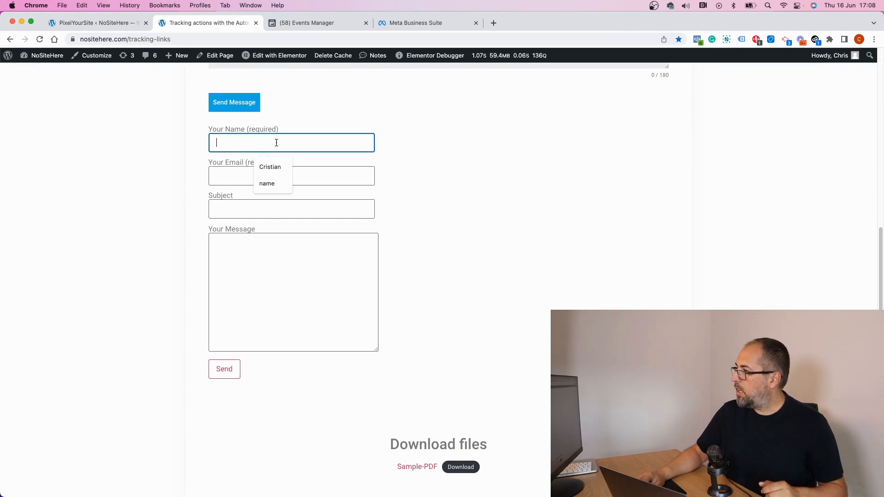
pyautogui.write('Cristian')
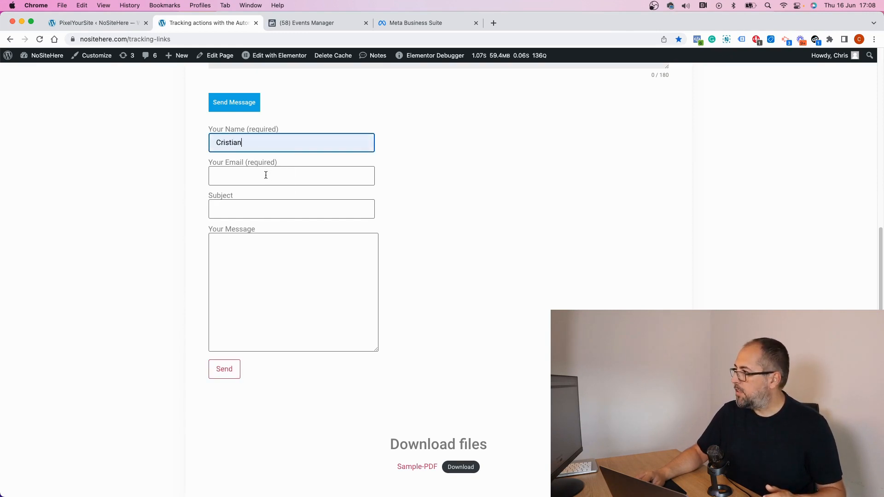
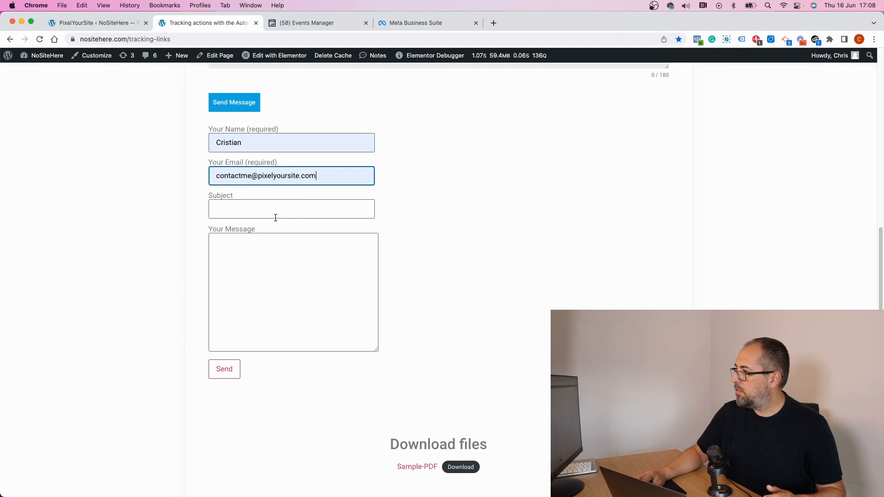
pyautogui.write('short description')
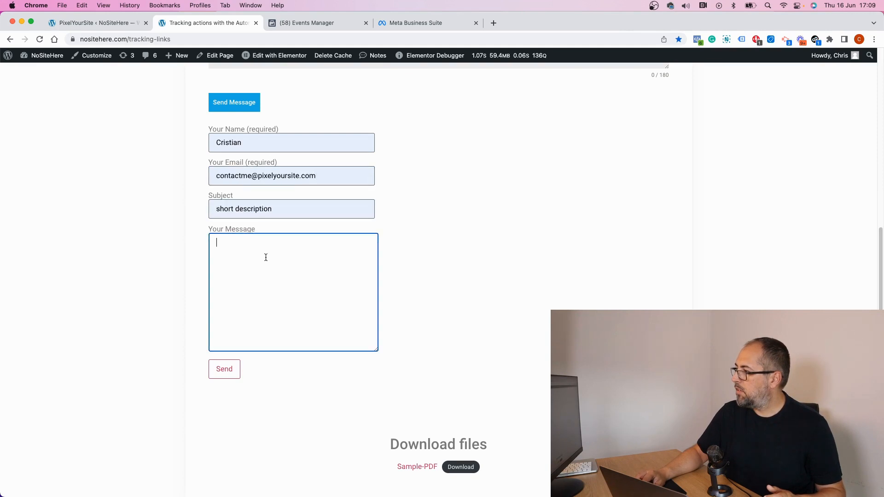
pyautogui.write('s')
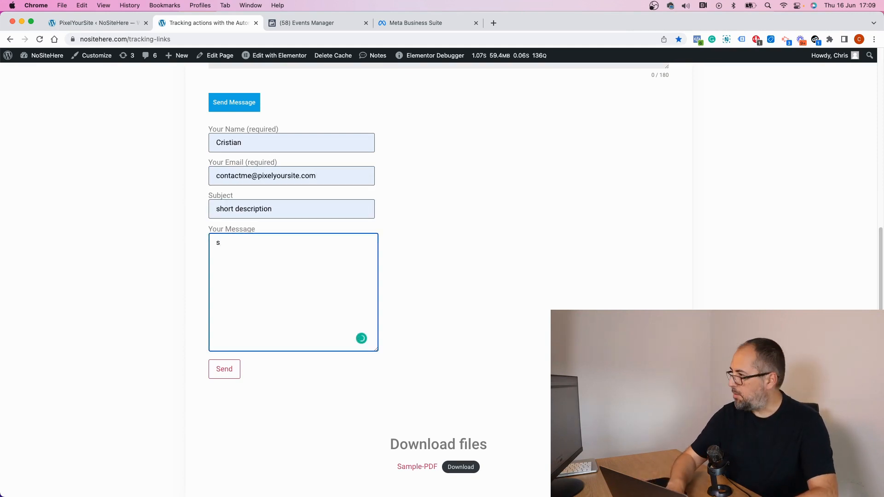
pyautogui.write('omoe thing')
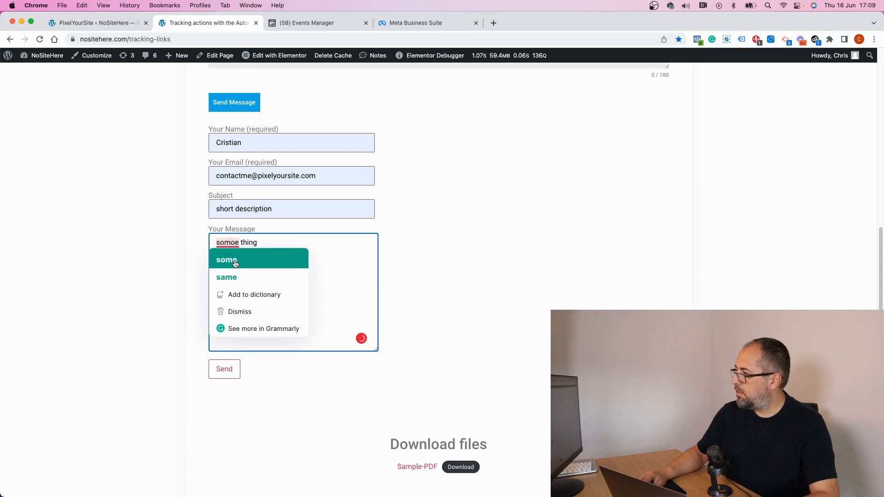
pyautogui.click(226, 260)
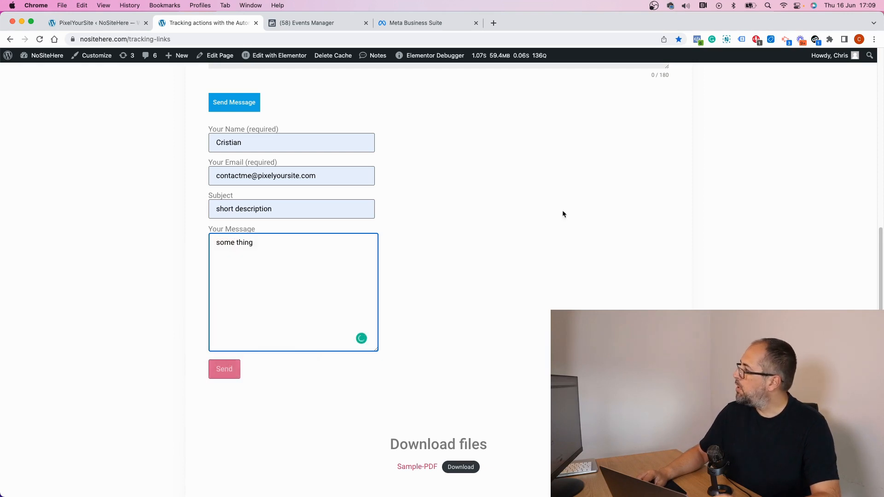
pyautogui.click(698, 40)
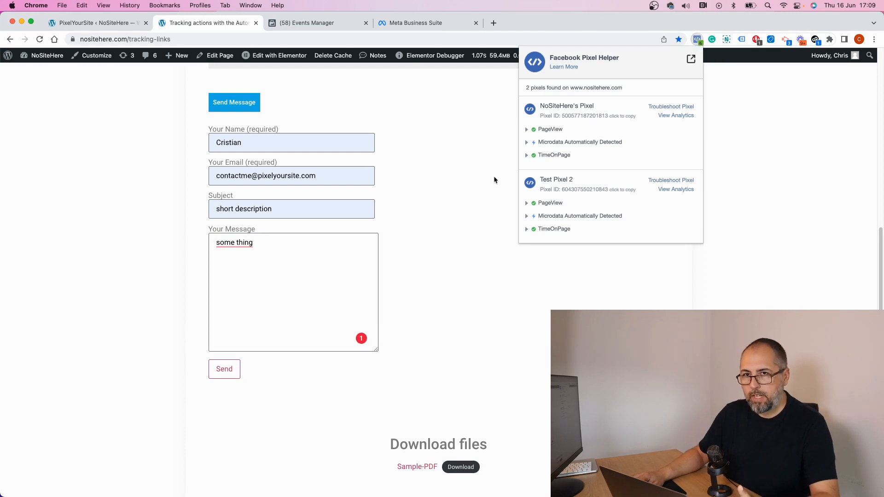
# Review the Form event in Pixel Helper with its full event_url value, then move to Events Manager.
pyautogui.click(224, 368)
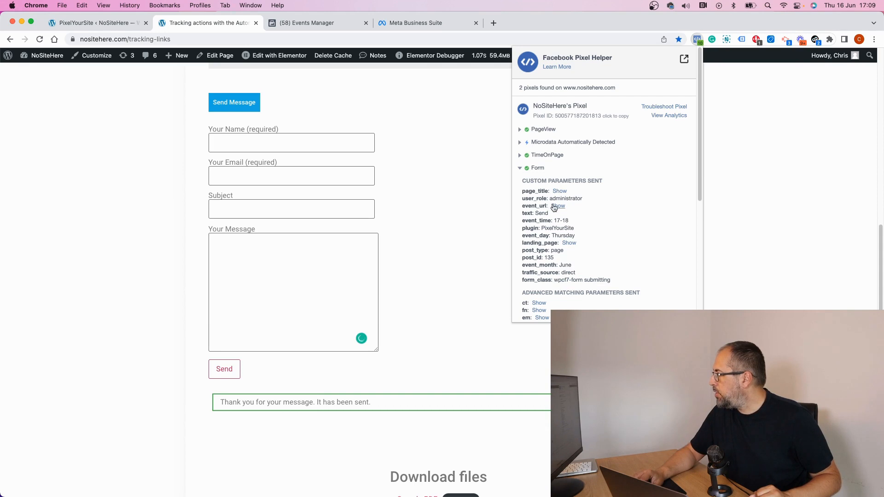
pyautogui.click(558, 206)
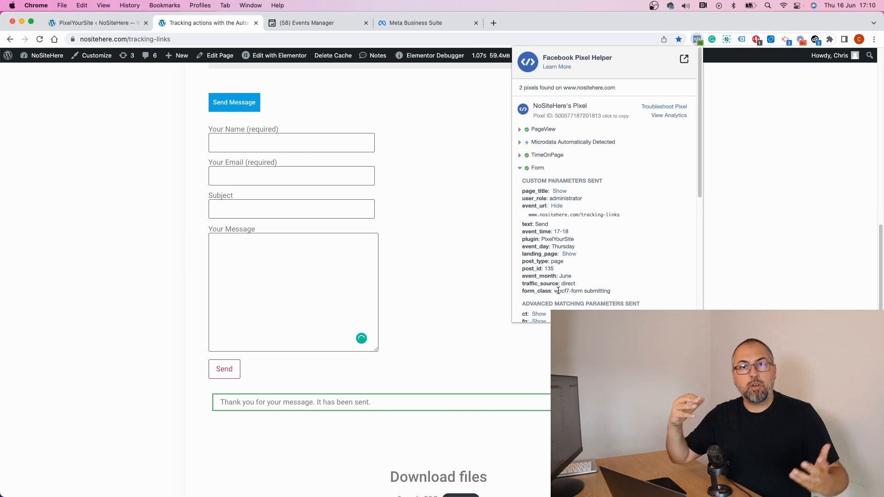
pyautogui.click(306, 22)
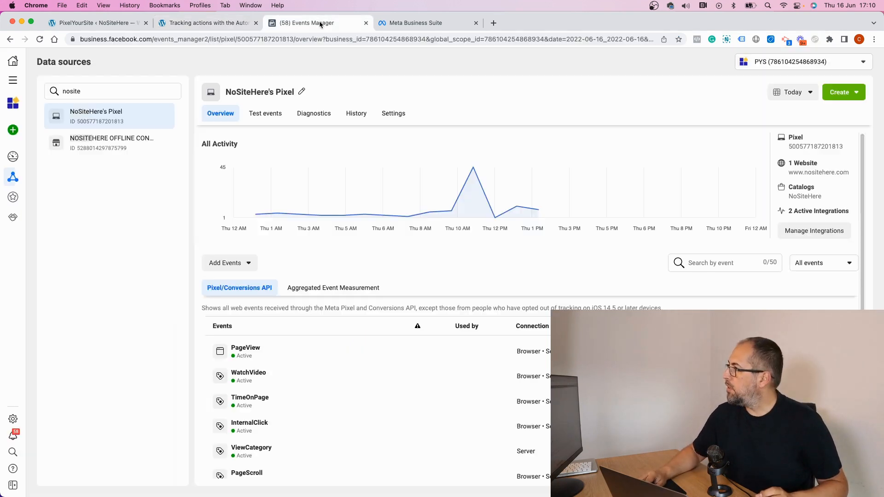
# Start a custom conversion on the Form event with an Event Parameters rule on event_url contains.
pyautogui.click(844, 92)
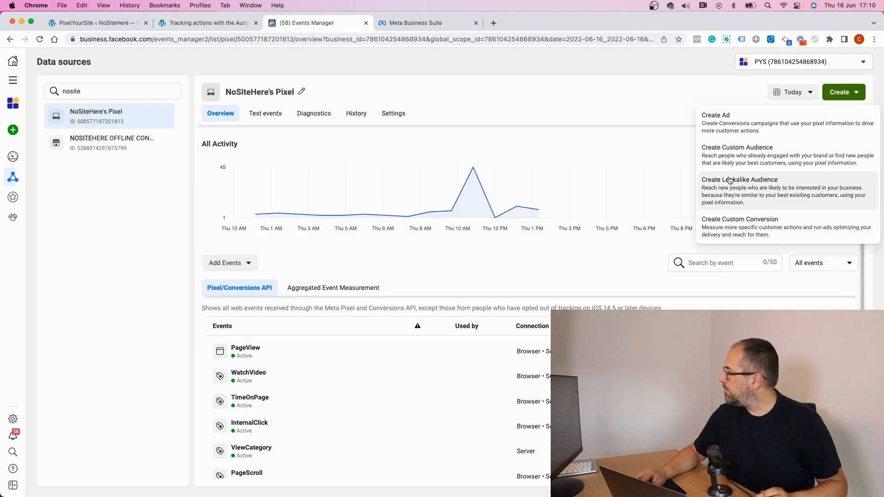
pyautogui.click(740, 219)
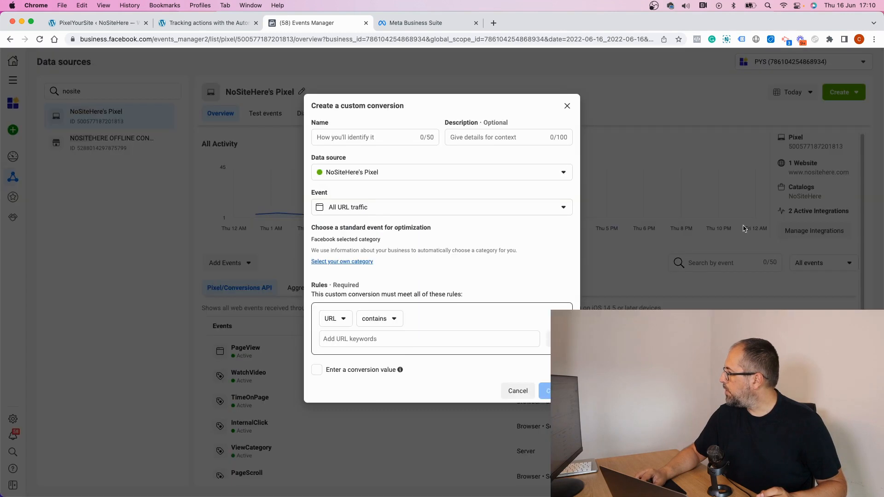
pyautogui.click(442, 208)
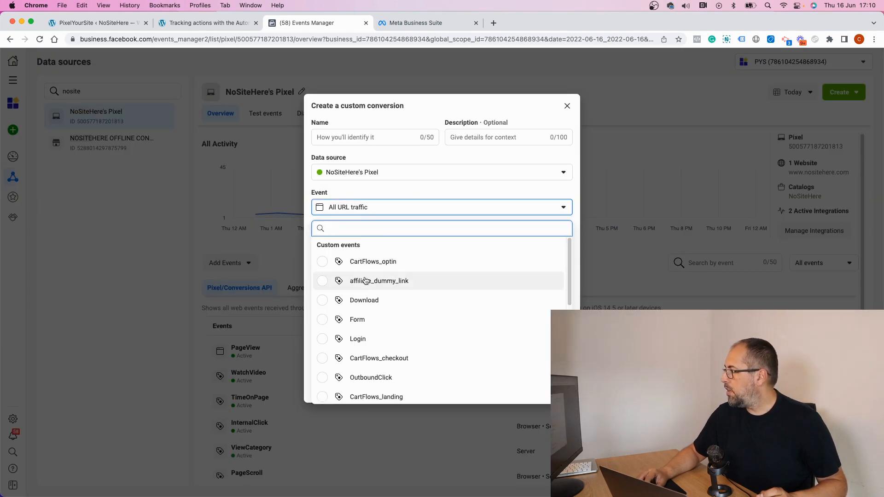
pyautogui.click(357, 320)
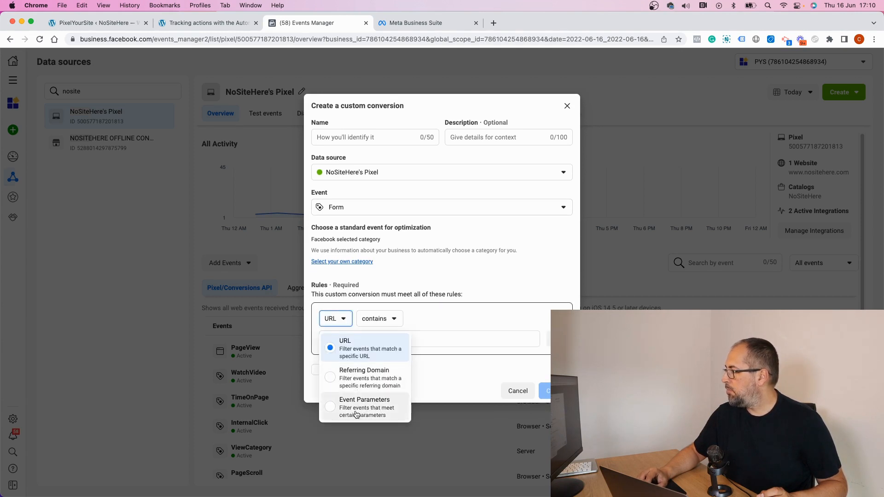
pyautogui.click(364, 400)
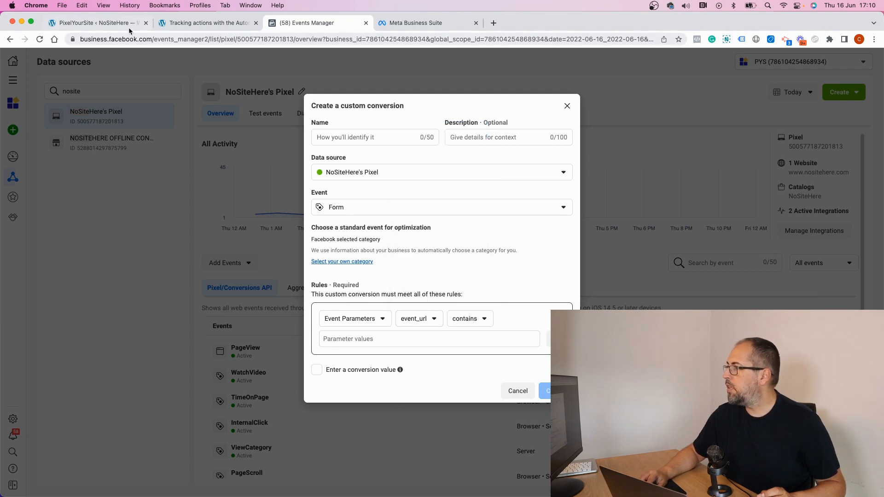
pyautogui.click(207, 22)
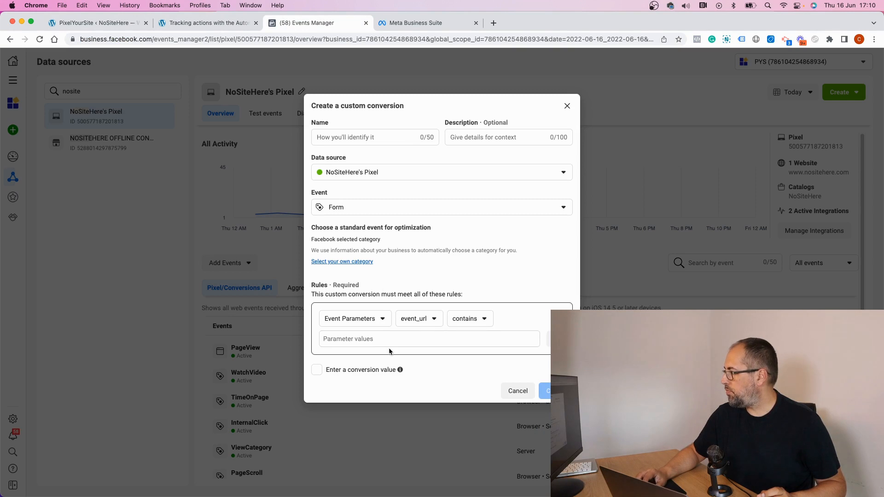
# Paste the tracking-links page URL into the event_url rule and return to the contact form page.
pyautogui.rightClick(348, 339)
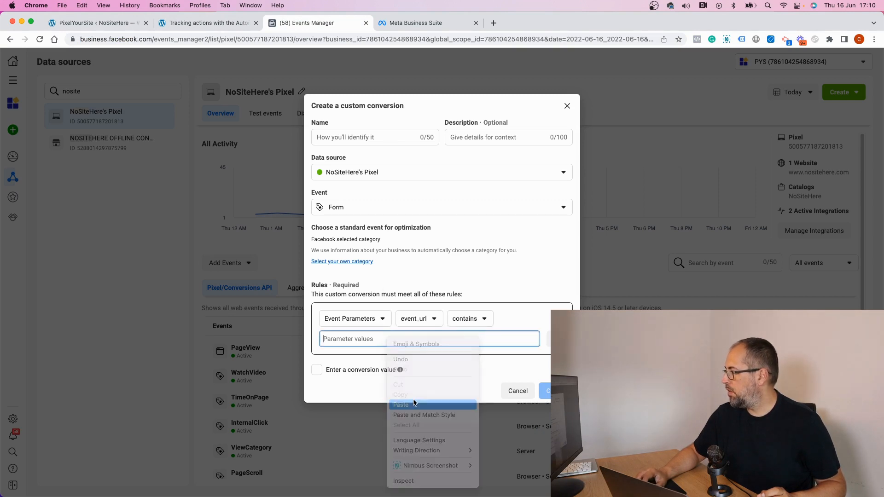
pyautogui.click(400, 406)
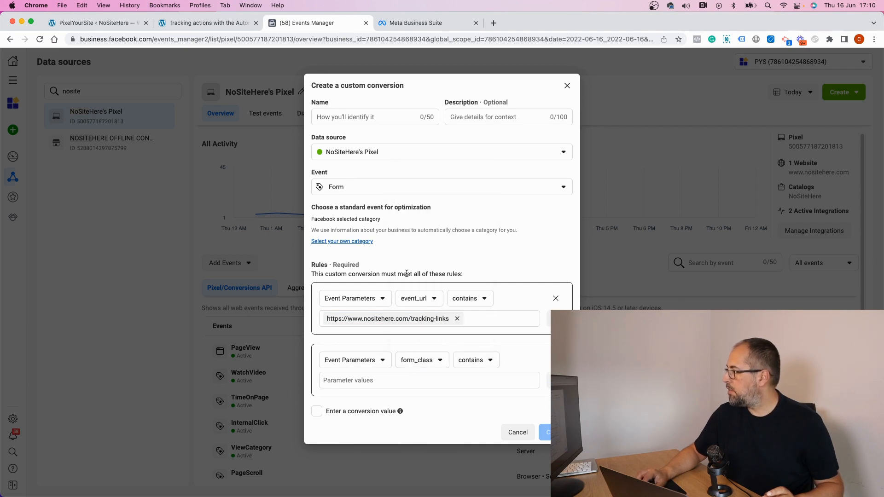
pyautogui.click(207, 22)
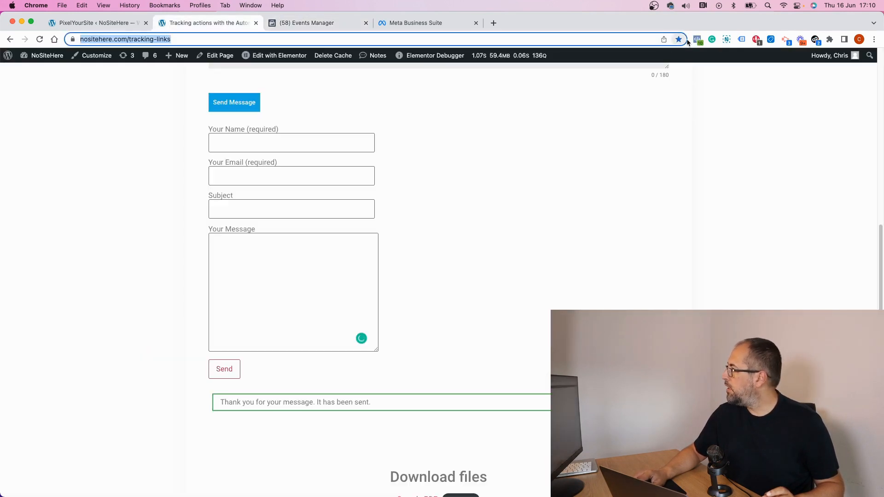
# Copy the Form event's form_class value from Pixel Helper and go back to the conversion draft.
pyautogui.click(698, 39)
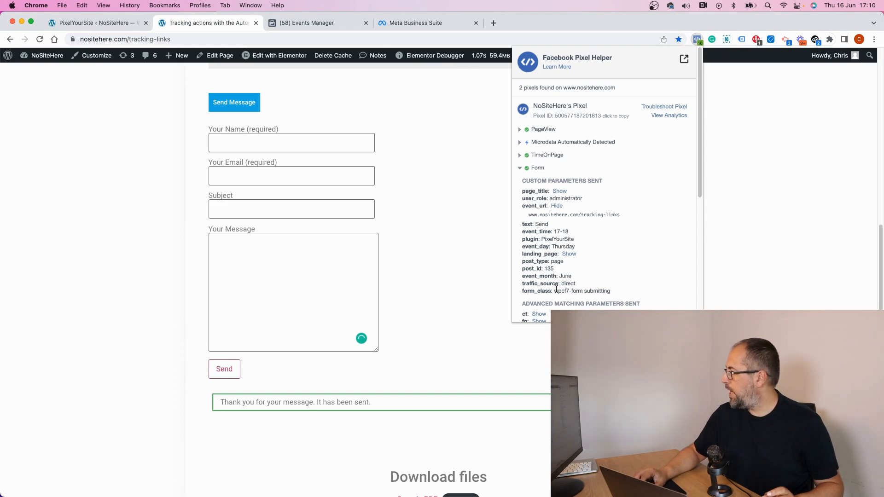
pyautogui.doubleClick(572, 290)
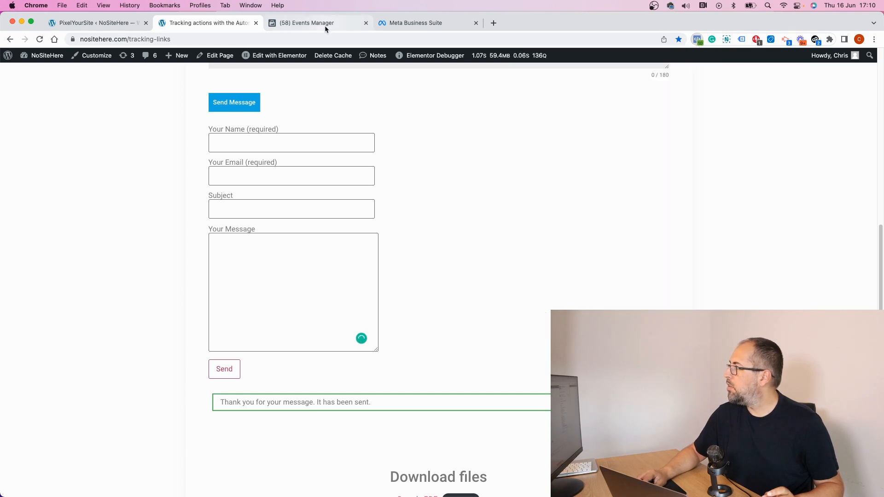
pyautogui.click(306, 22)
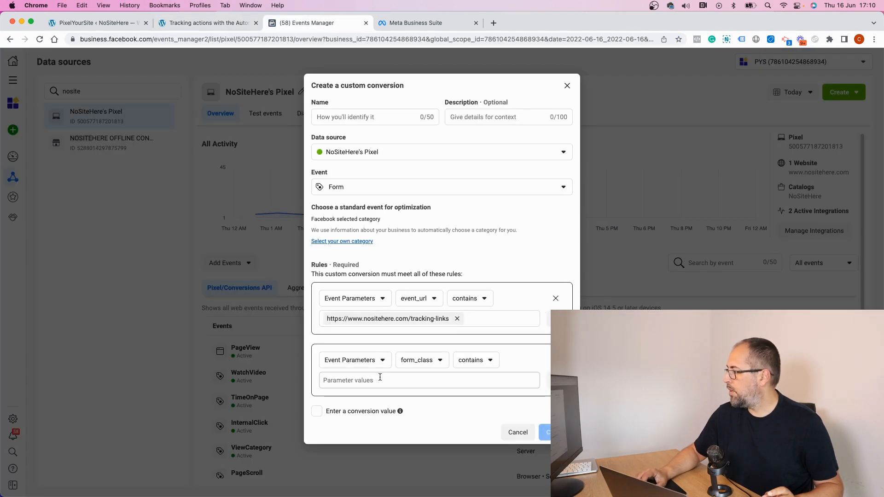
# Set the form_class rule to 'wpcf7-form submitting' and name the conversion 'Form wpcf7-form submitting'.
pyautogui.write('wpcf7-form submitting')
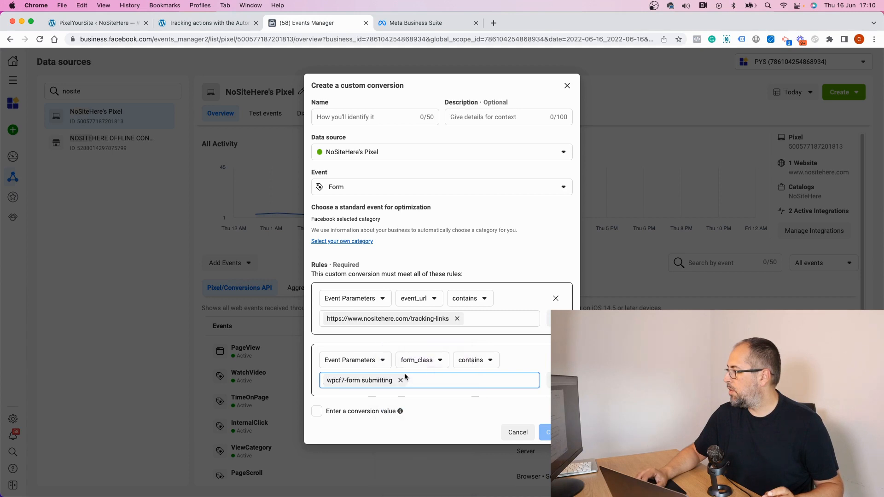
pyautogui.click(374, 117)
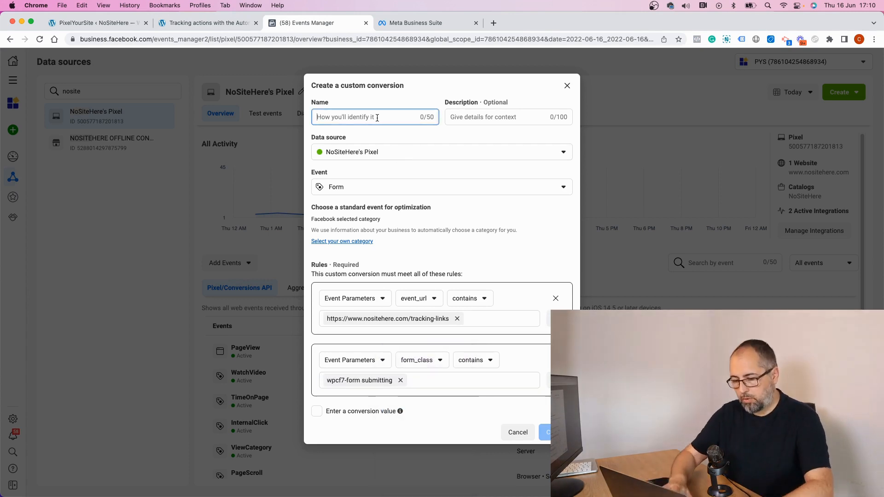
pyautogui.write('Form wpcf7-form submitting')
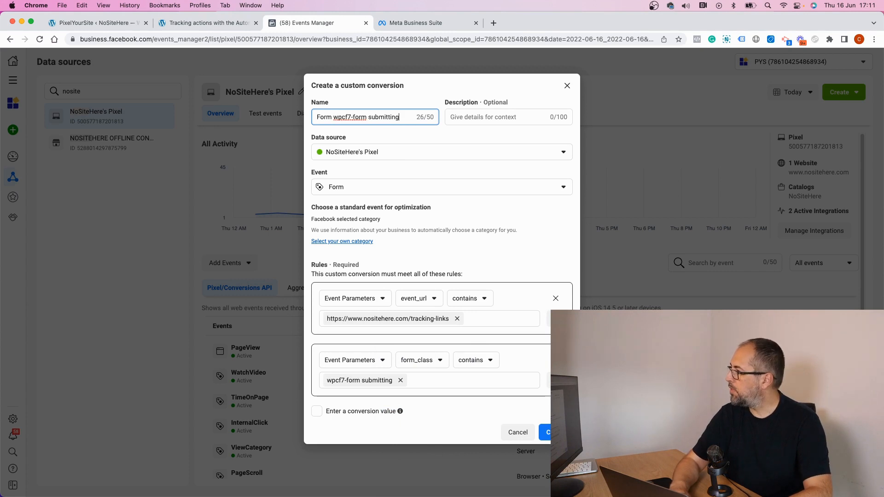
pyautogui.moveTo(468, 264)
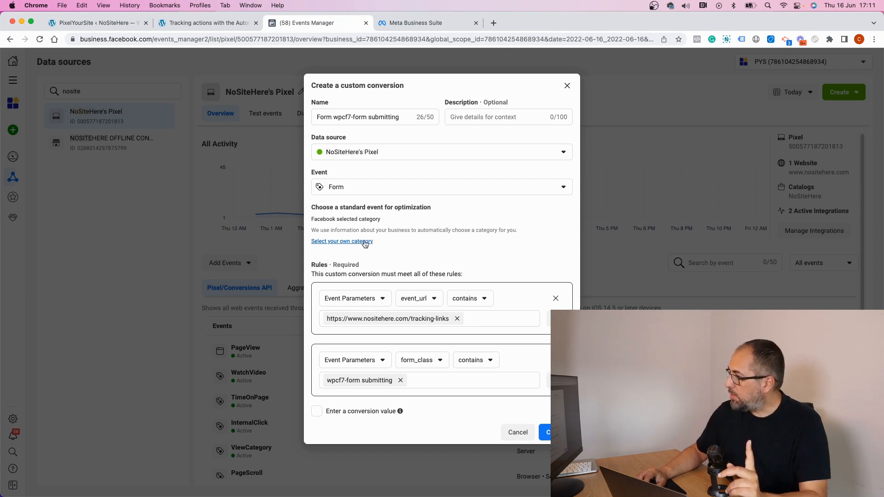
# Choose the Lead standard event as the optimization category and create the custom conversion.
pyautogui.click(342, 240)
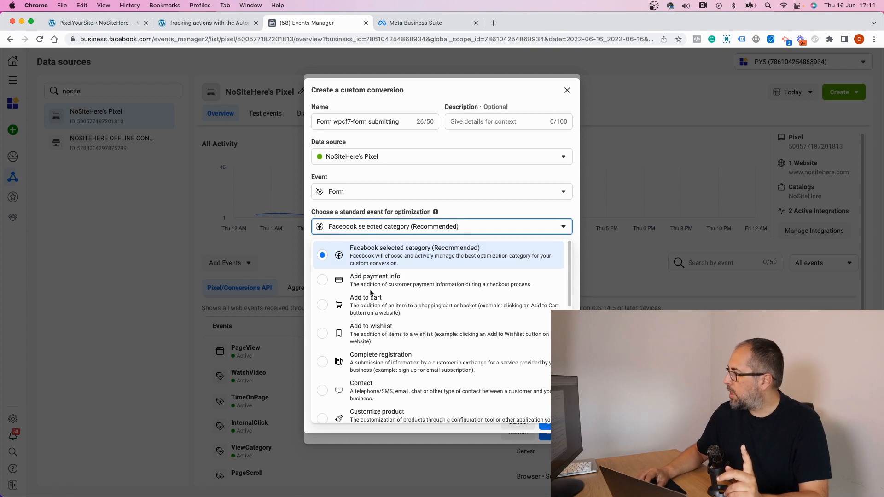
pyautogui.scroll(-3)
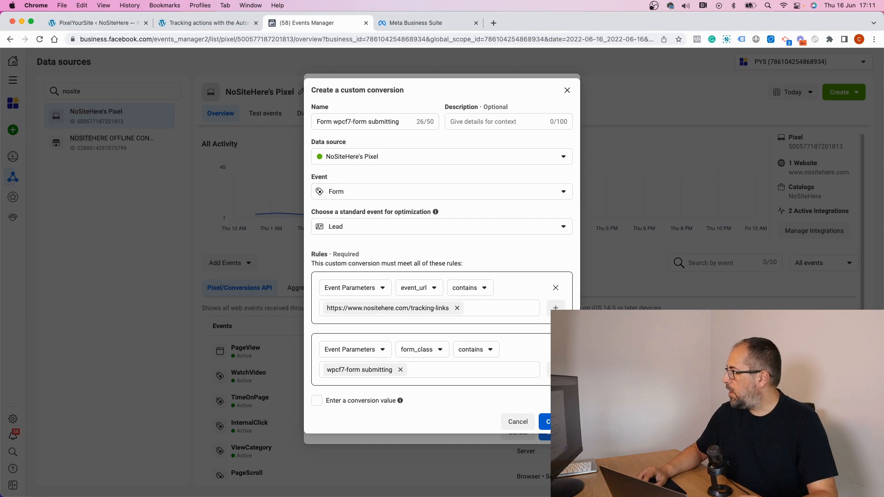
pyautogui.click(557, 421)
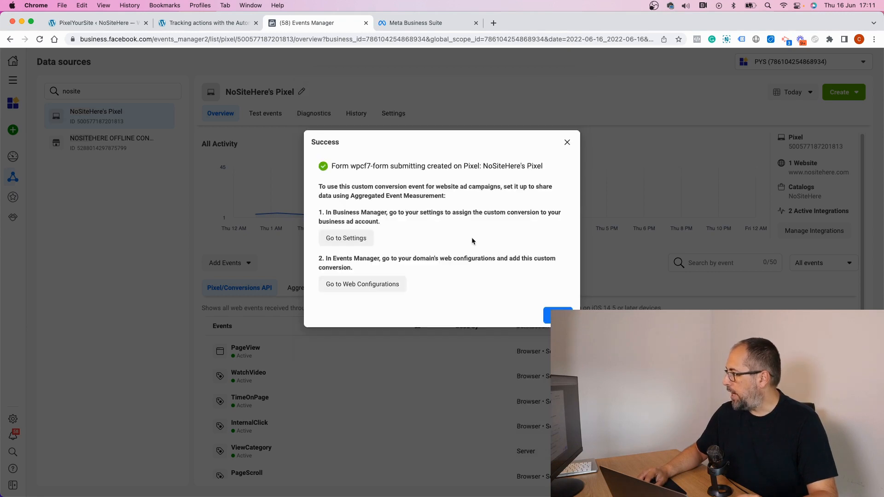
# Dismiss the conversion-created success dialog and switch to the PixelYourSite settings page.
pyautogui.click(566, 142)
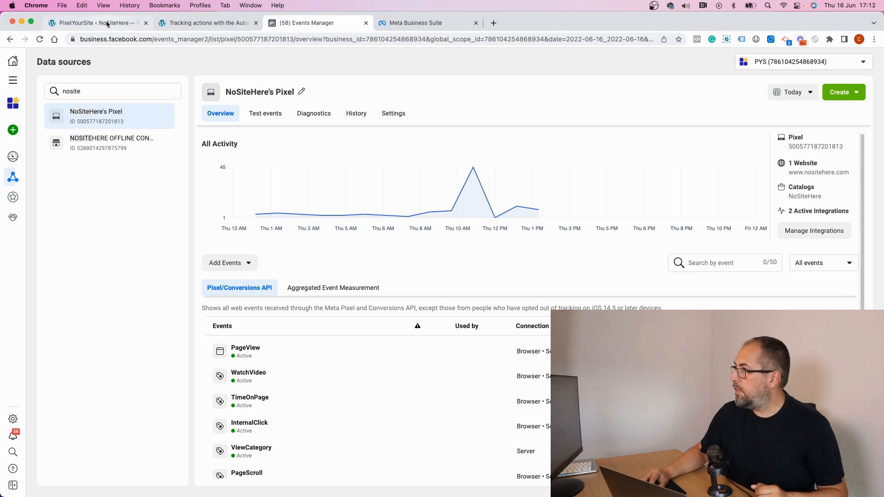
pyautogui.click(95, 23)
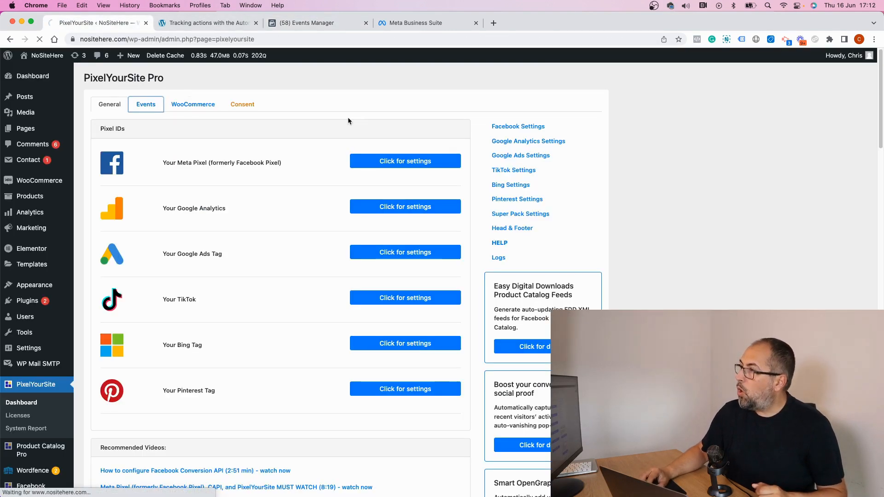
# Inspect the Send button's wpcf7-form-control class in DevTools, then return to PixelYourSite Pro's Events settings.
pyautogui.click(145, 104)
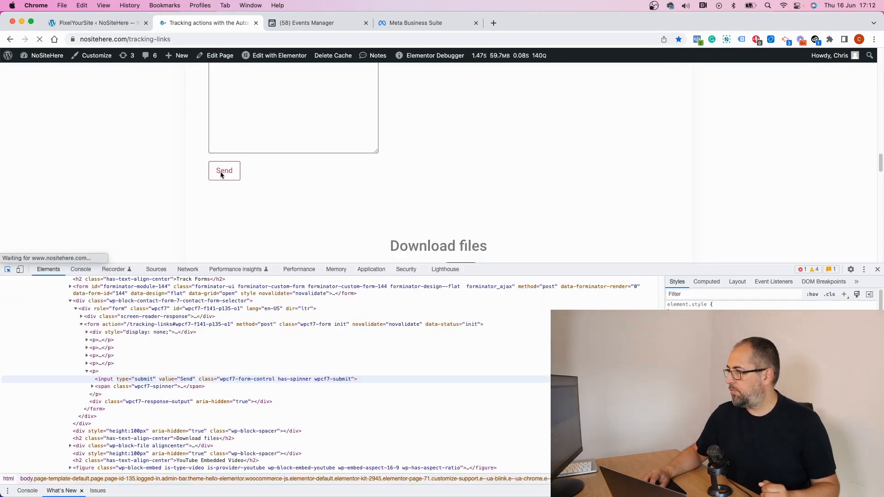
pyautogui.click(224, 170)
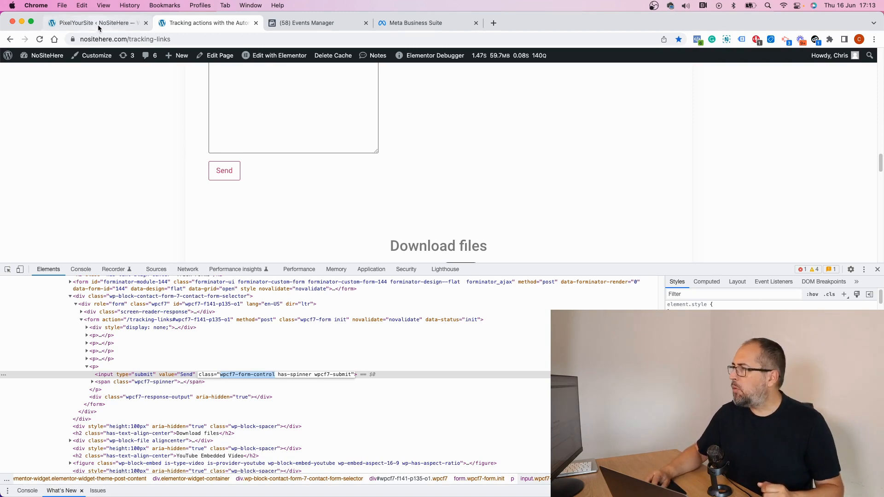
pyautogui.click(96, 22)
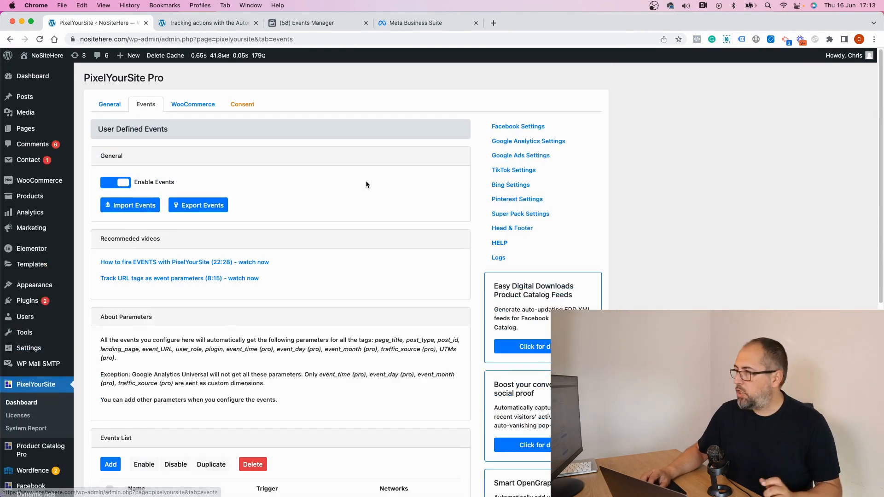
# Add a new user-defined event named 'wpcf7-form-control'.
pyautogui.scroll(-3)
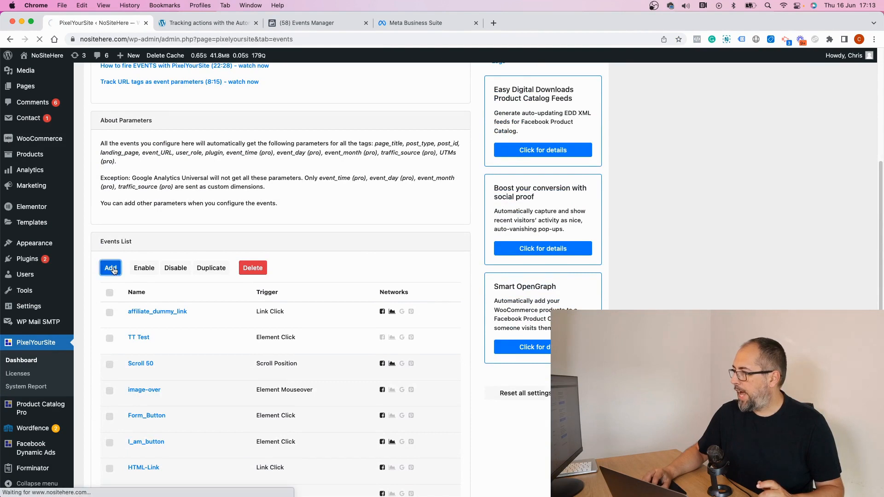
pyautogui.click(109, 267)
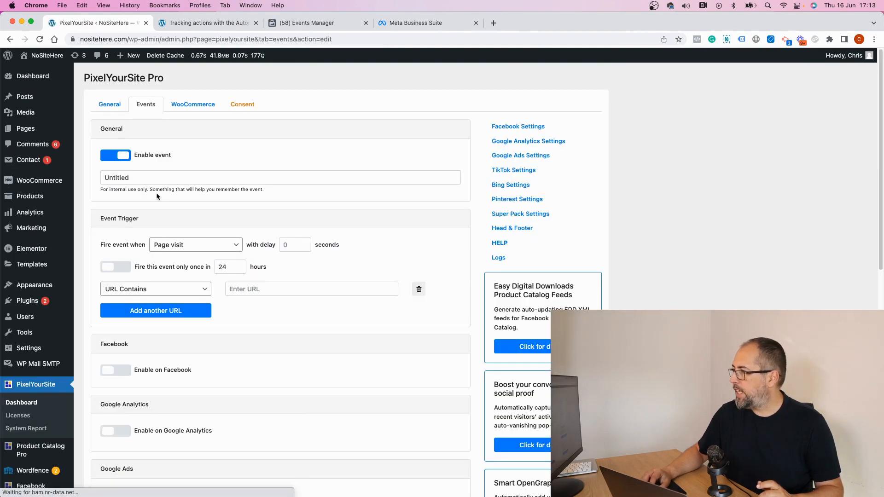
pyautogui.write('wpcf7-form-control')
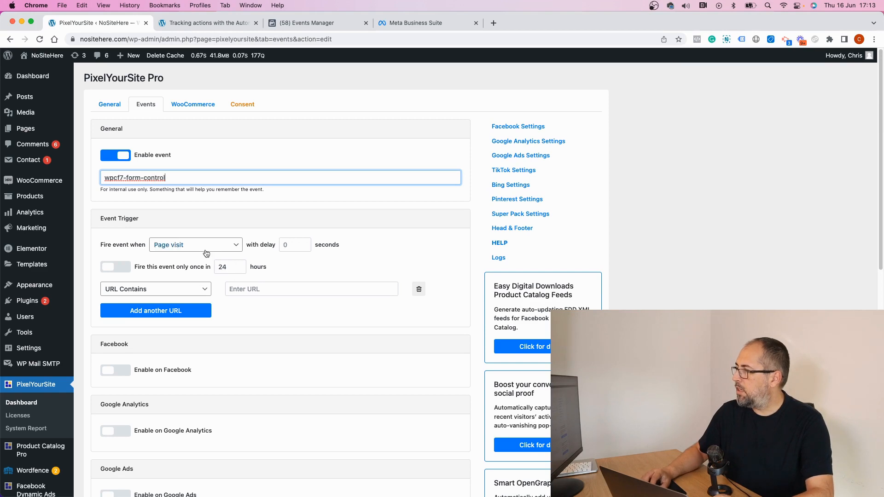
# Trigger it on clicks matching the .wpcf7-form-control CSS selector, firing at most once per 24 hours.
pyautogui.click(195, 244)
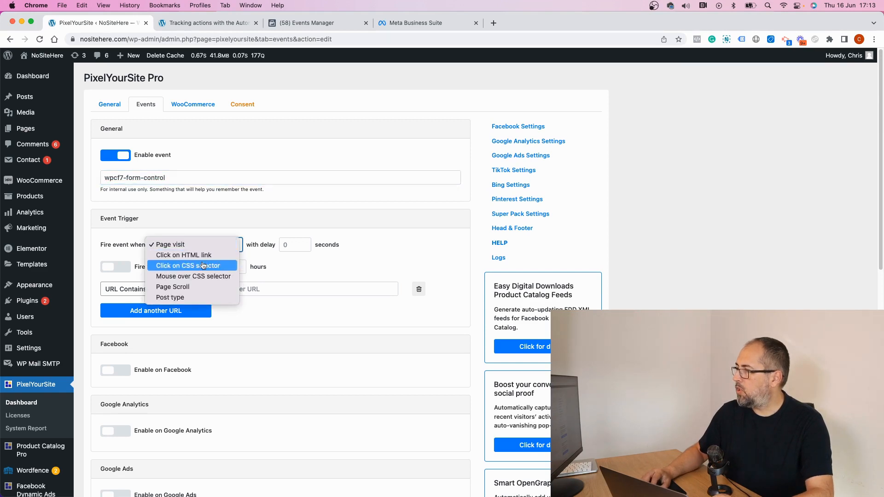
pyautogui.click(188, 266)
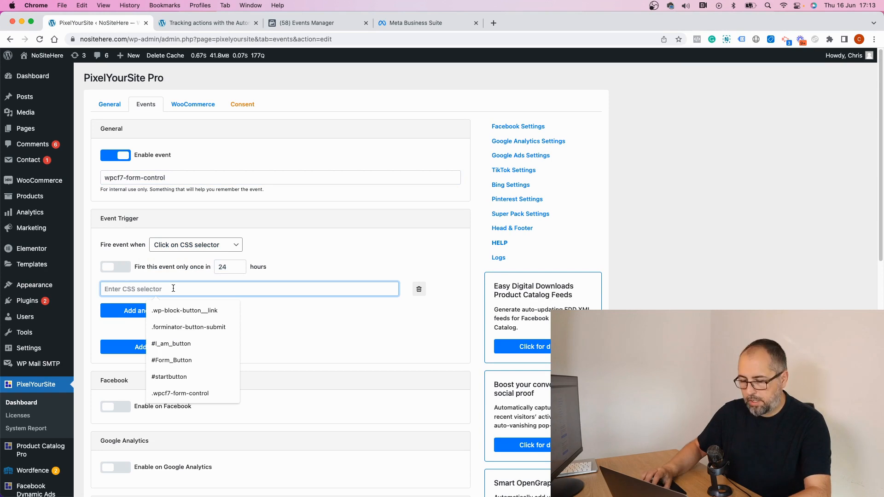
pyautogui.click(179, 393)
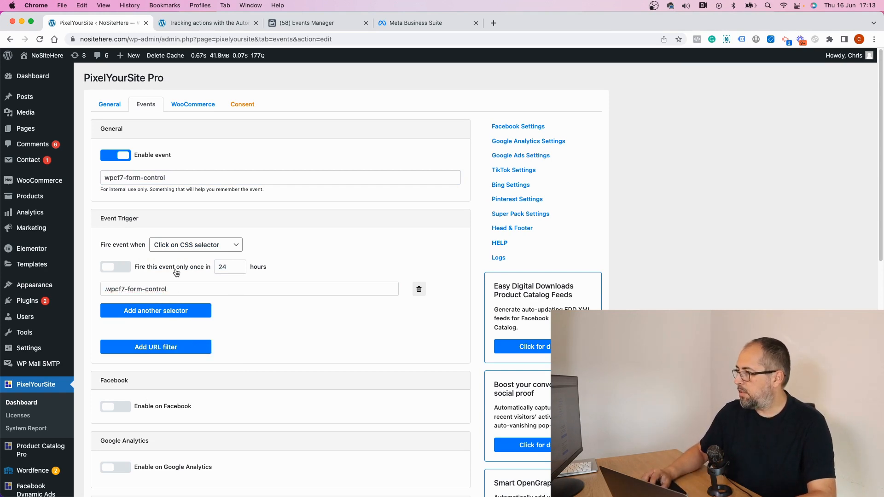
pyautogui.click(116, 267)
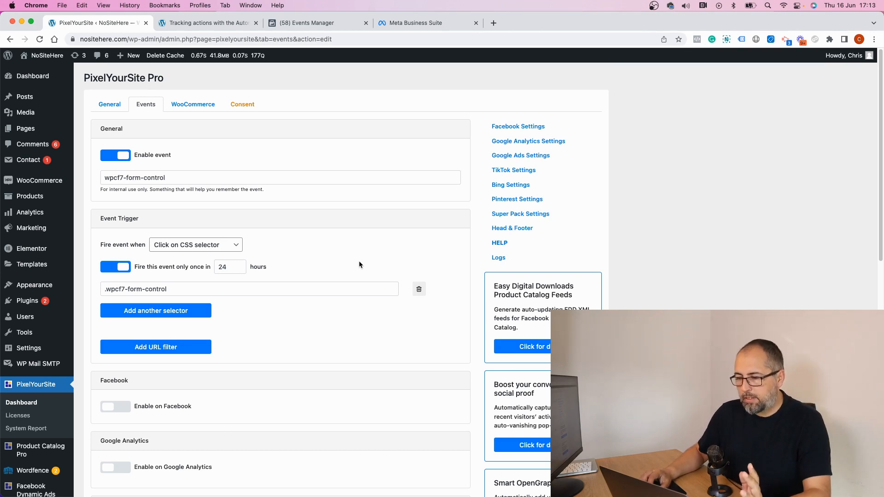
# Enable sending the event to Facebook, firing for all pixels.
pyautogui.scroll(-3)
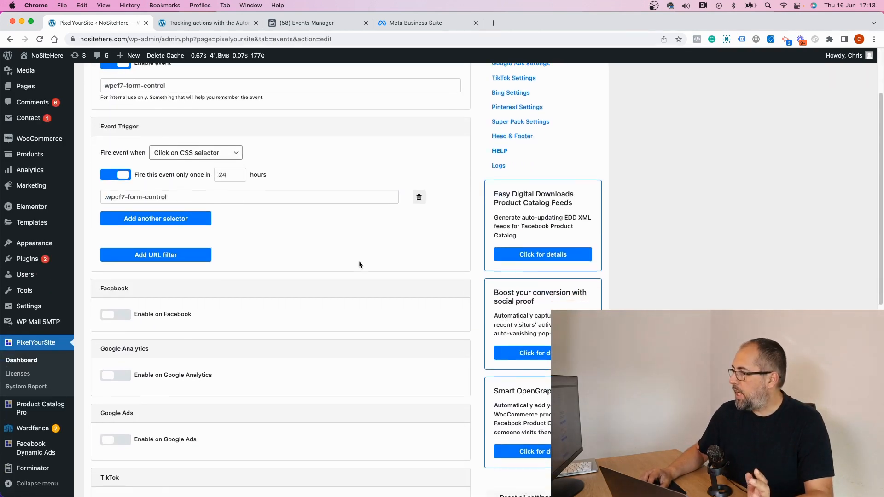
pyautogui.scroll(-3)
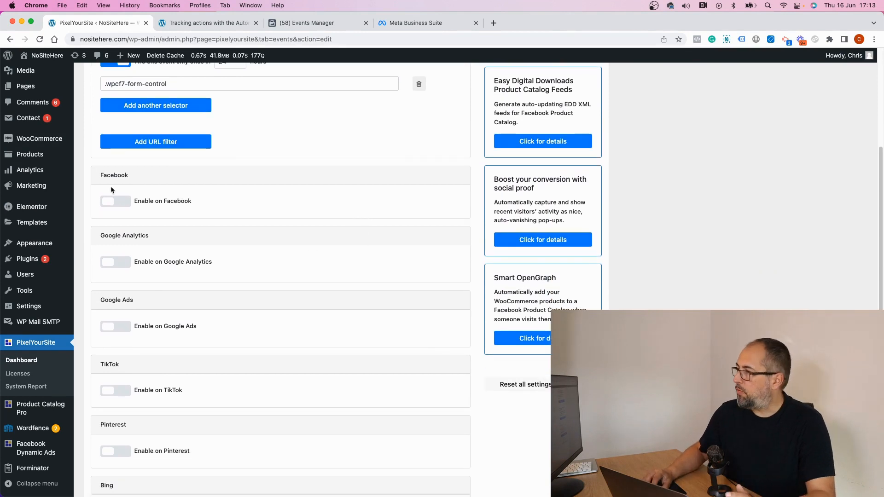
pyautogui.click(115, 202)
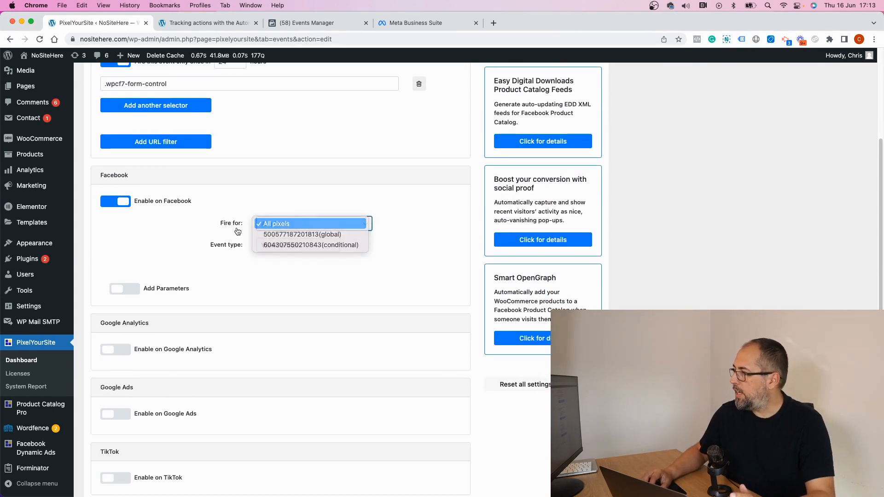
pyautogui.click(298, 245)
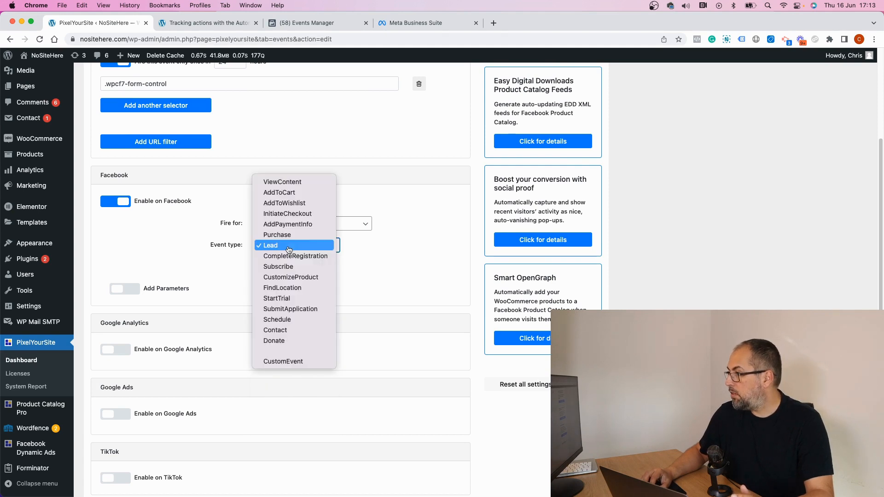
# Set the Facebook event type to Lead and switch on Add Parameters.
pyautogui.click(283, 361)
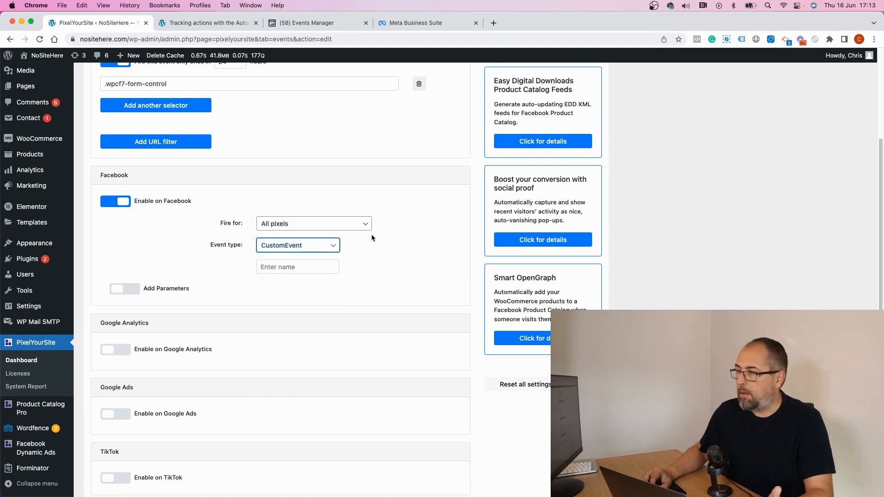
pyautogui.click(297, 267)
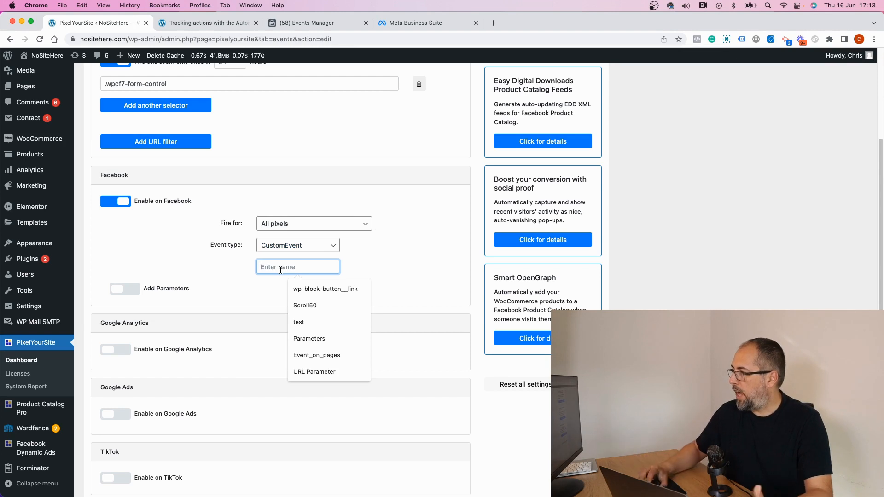
pyautogui.click(297, 245)
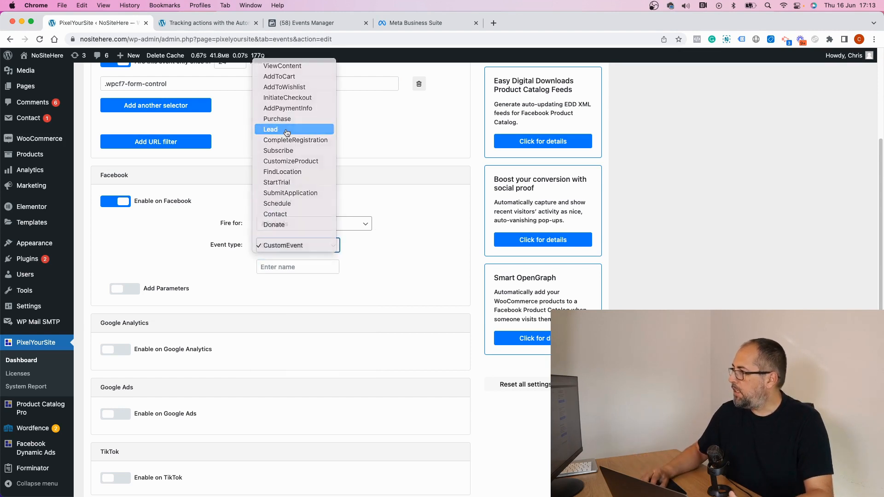
pyautogui.click(270, 129)
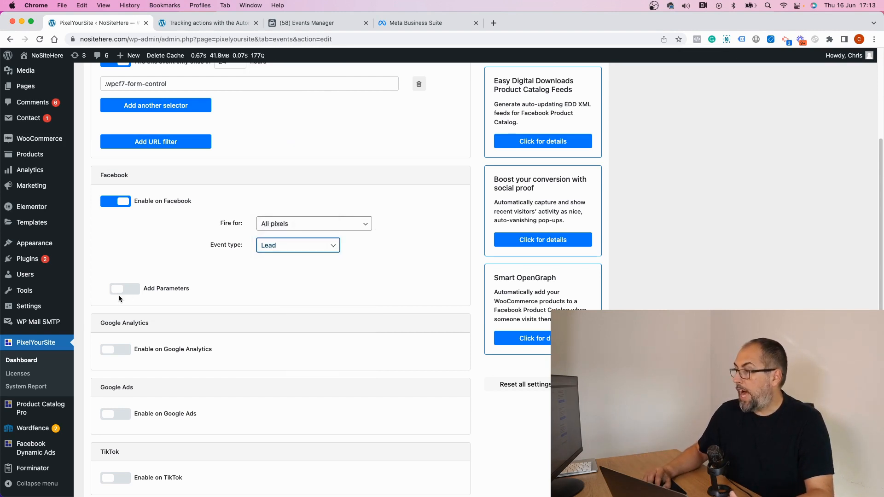
pyautogui.click(119, 288)
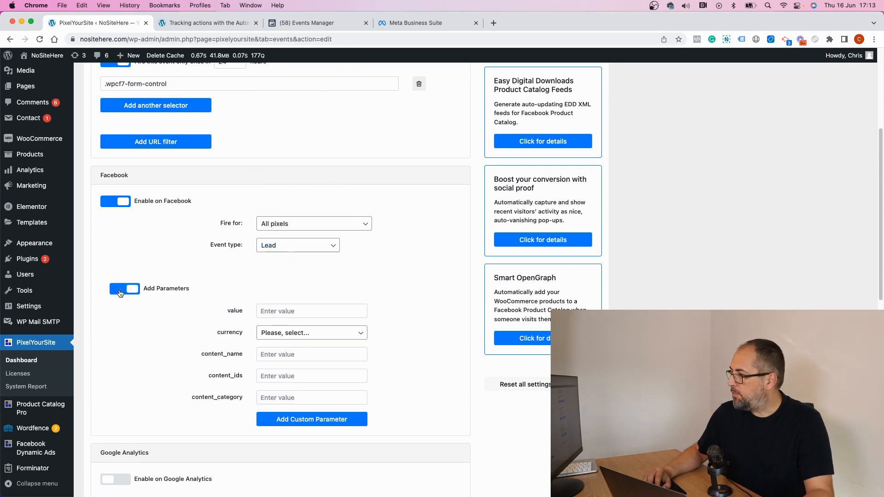
# Turn Add Parameters back off and save the Lead event, returning to the User Defined Events list.
pyautogui.scroll(-3)
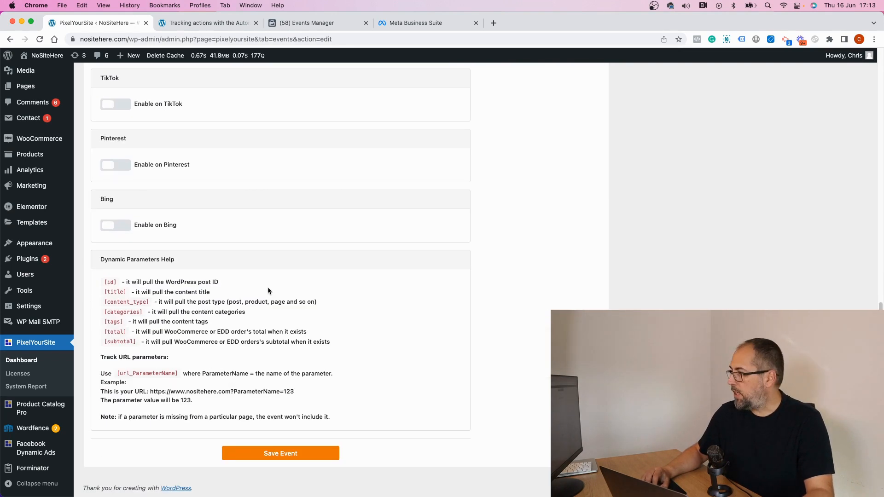
pyautogui.moveTo(104, 282); pyautogui.dragTo(192, 400)
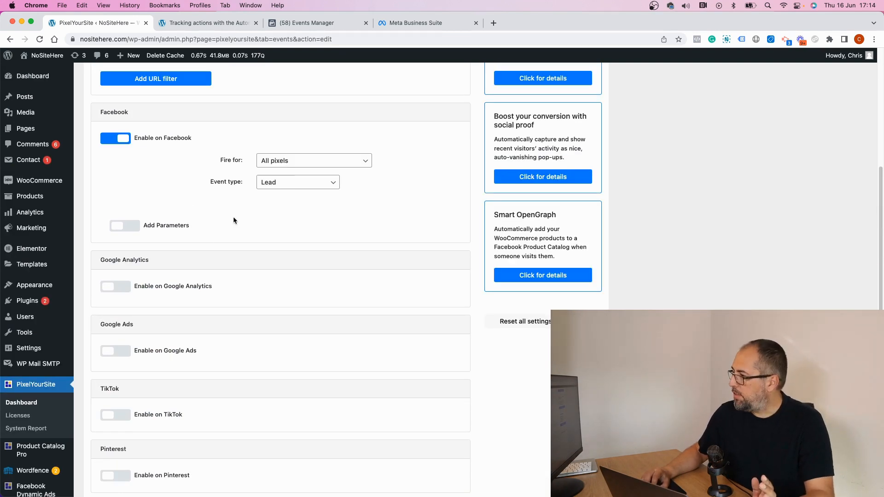
pyautogui.scroll(-3)
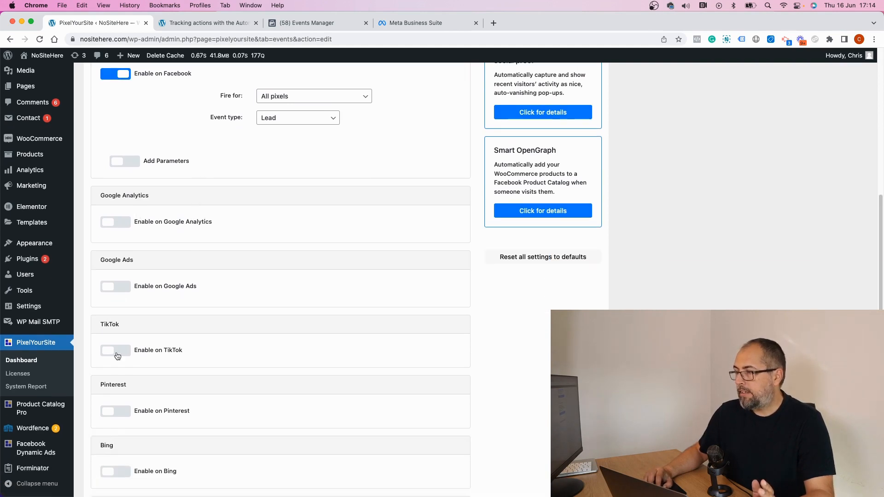
pyautogui.scroll(-3)
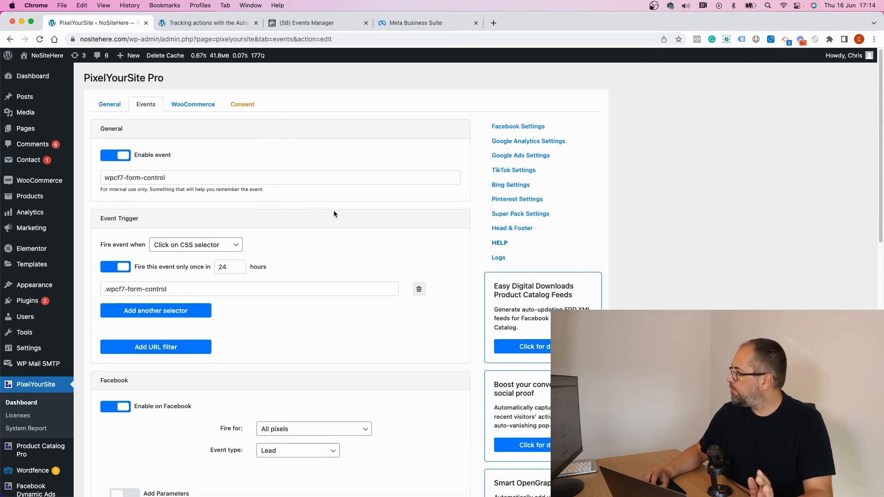
pyautogui.scroll(-3)
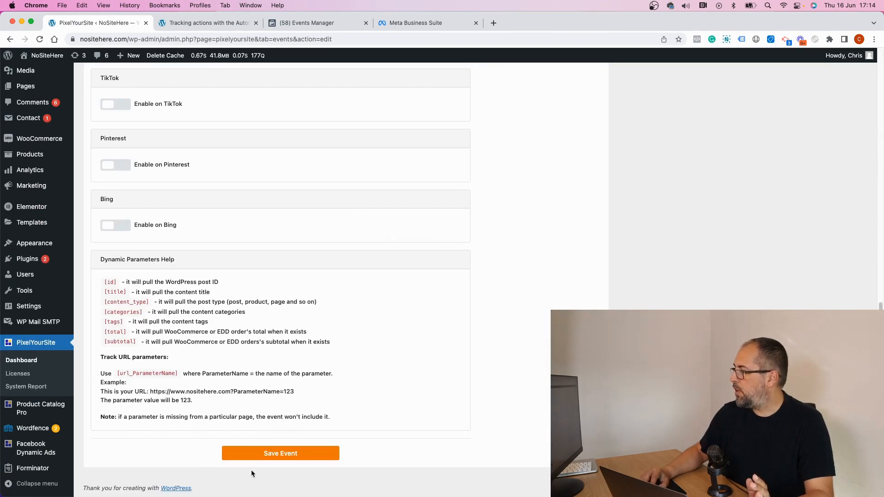
pyautogui.click(280, 453)
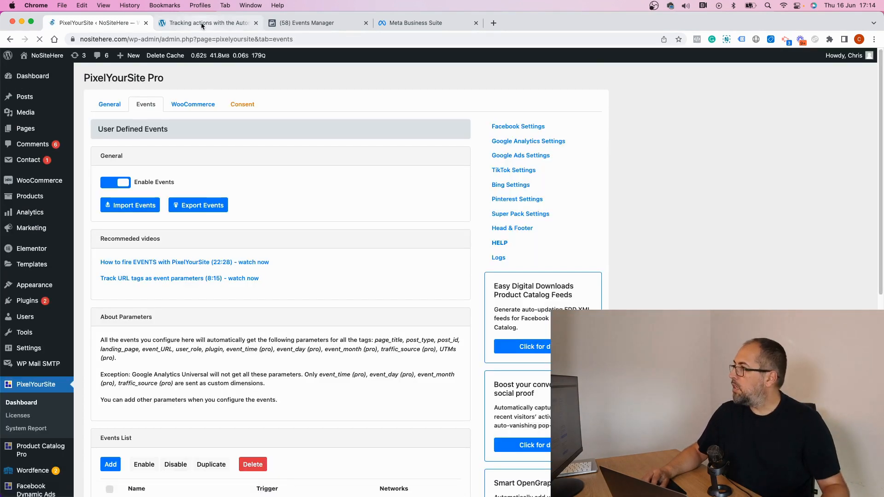
# Submit the NoSiteHere contact form and expand the fired Lead event's parameters in Pixel Helper.
pyautogui.click(209, 22)
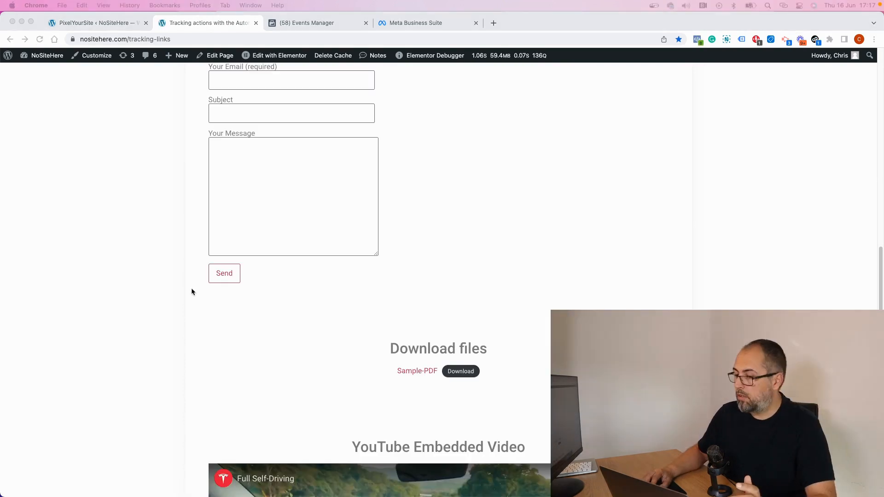
pyautogui.click(224, 274)
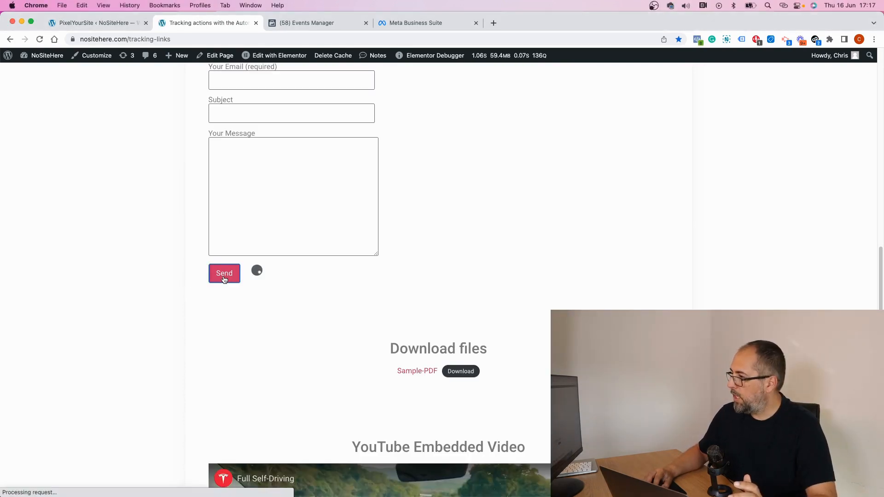
pyautogui.click(698, 39)
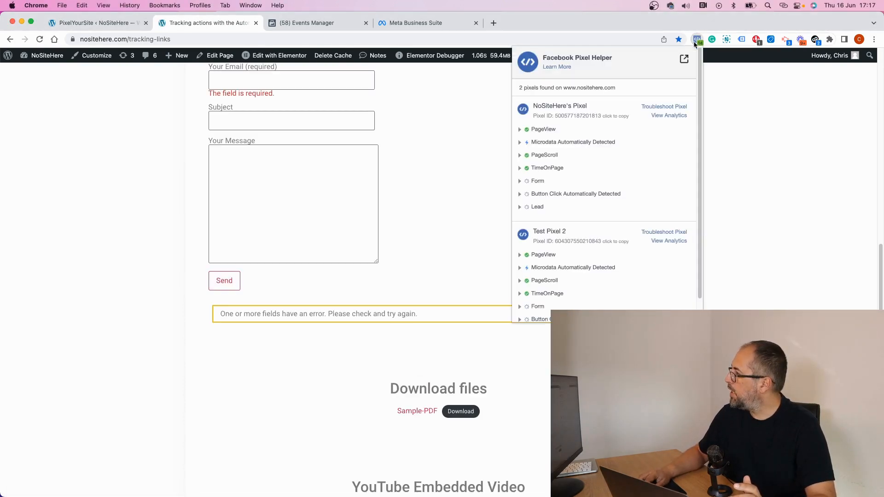
pyautogui.click(520, 207)
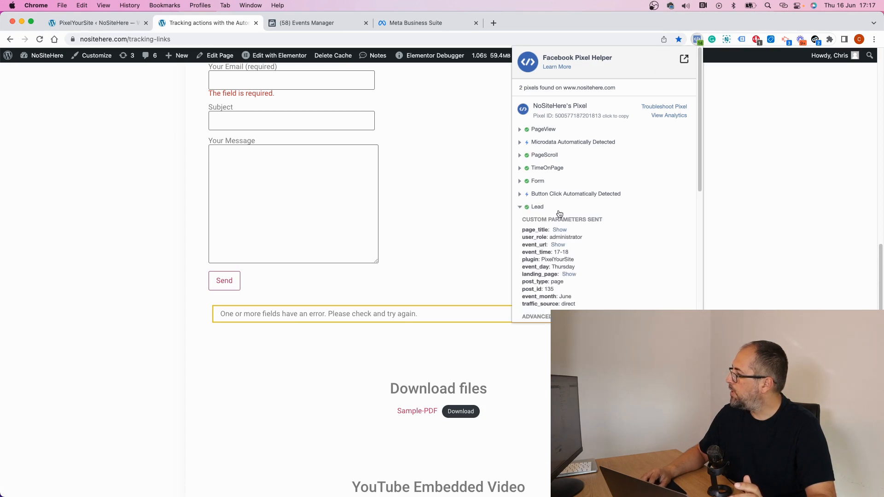
pyautogui.scroll(-3)
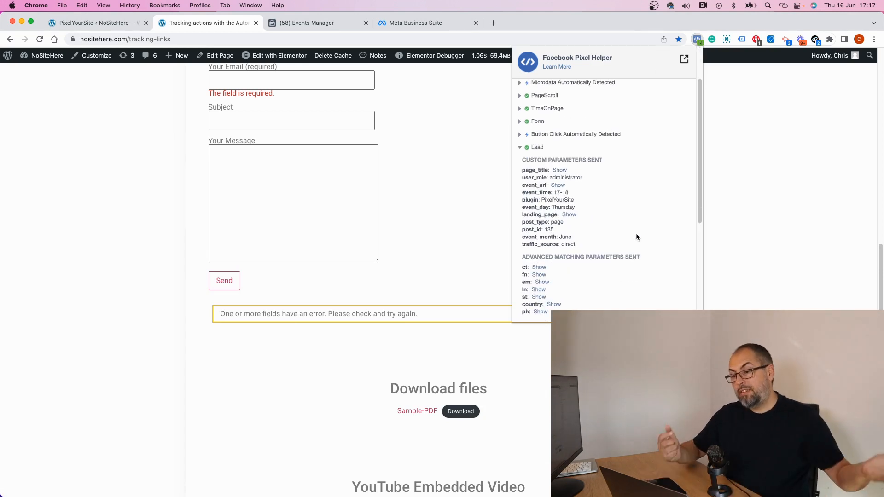